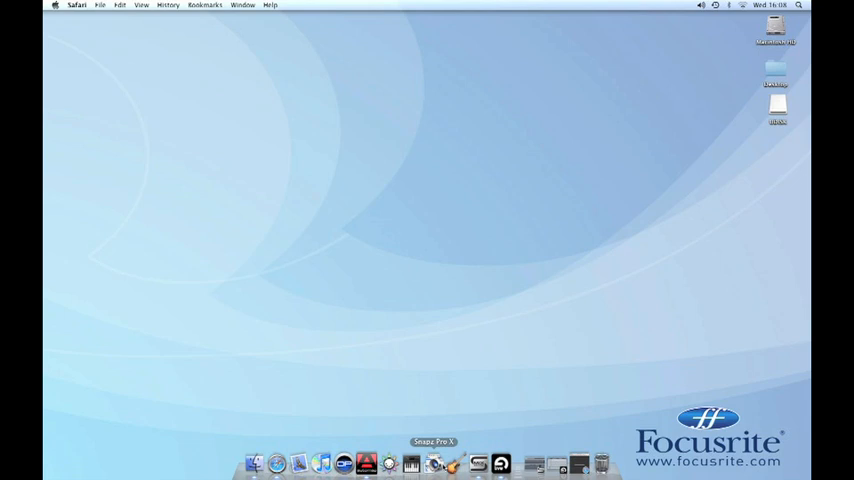
pyautogui.moveTo(548, 436)
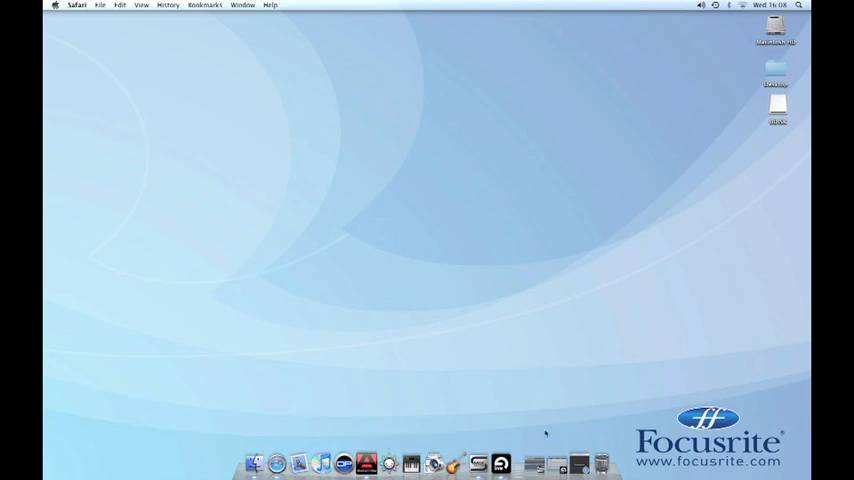
pyautogui.moveTo(540, 356)
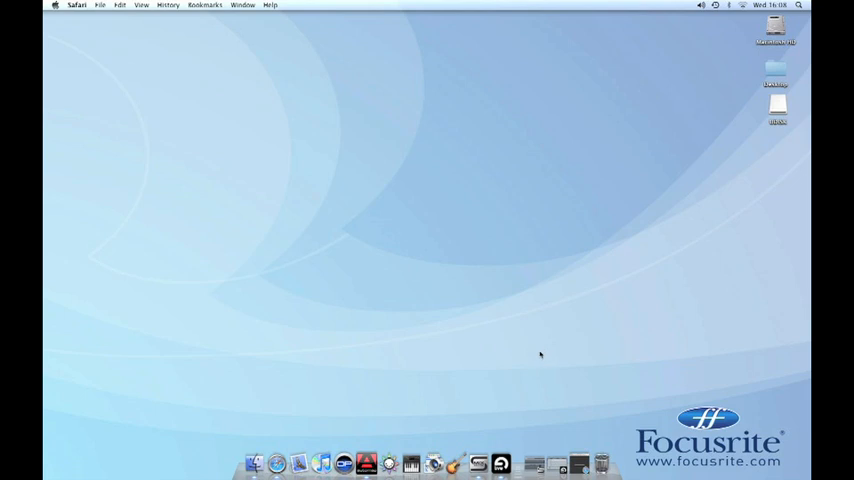
pyautogui.moveTo(568, 402)
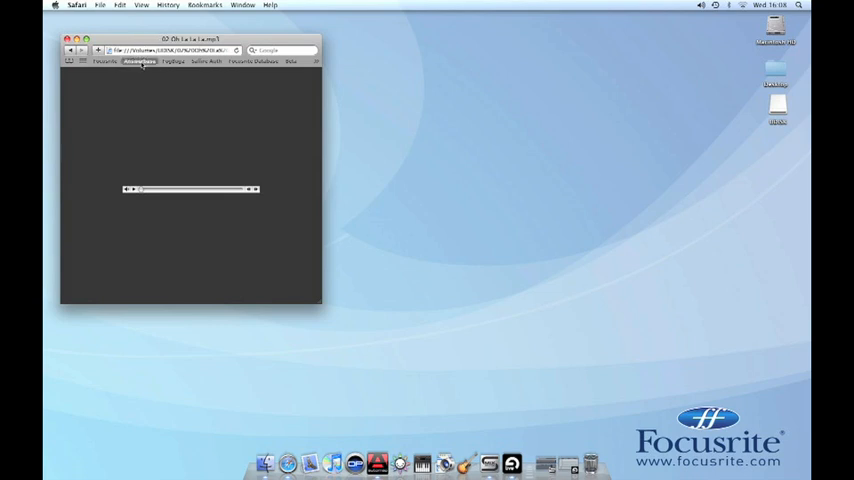
# Bring up System Preferences from the Apple menu beside the Safari window
pyautogui.click(68, 4)
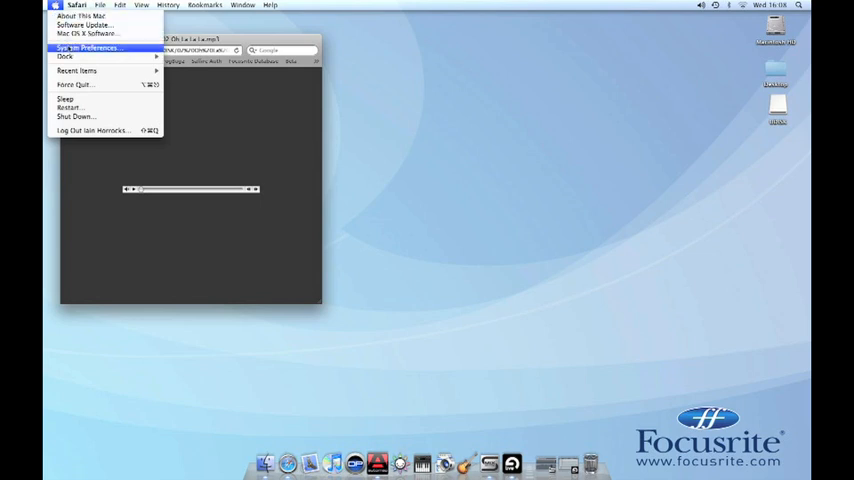
pyautogui.click(416, 198)
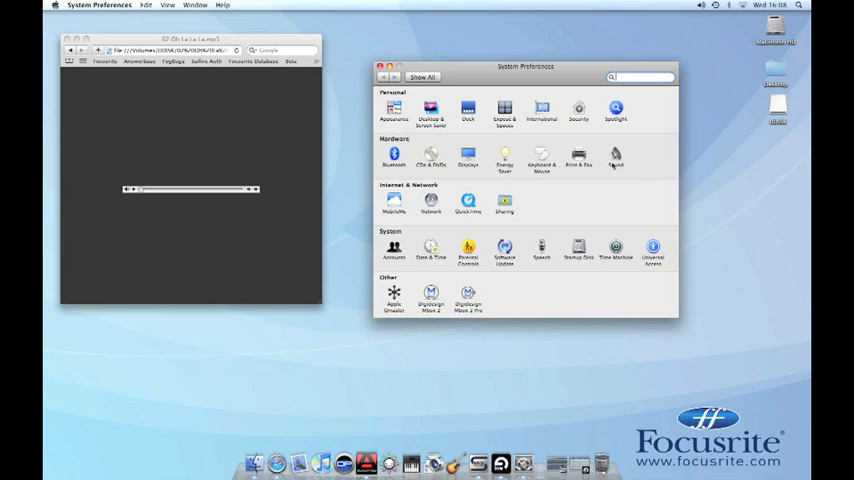
# Set the Mac's sound output to the Saffire in the Sound preferences
pyautogui.click(616, 152)
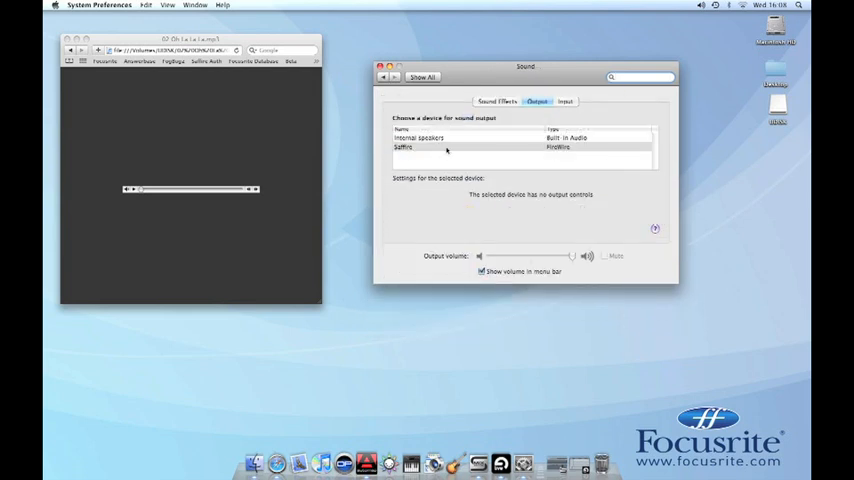
pyautogui.click(444, 148)
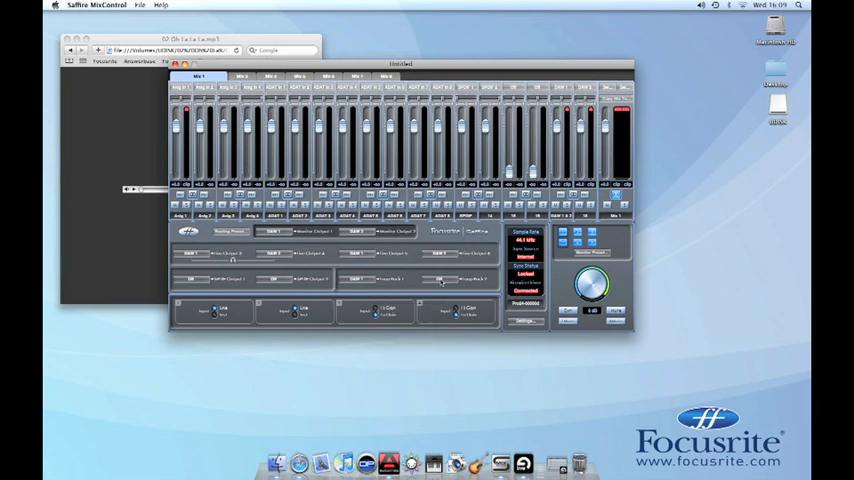
# Launch Ableton Live with an empty set after the MixControl routing is done
pyautogui.click(440, 280)
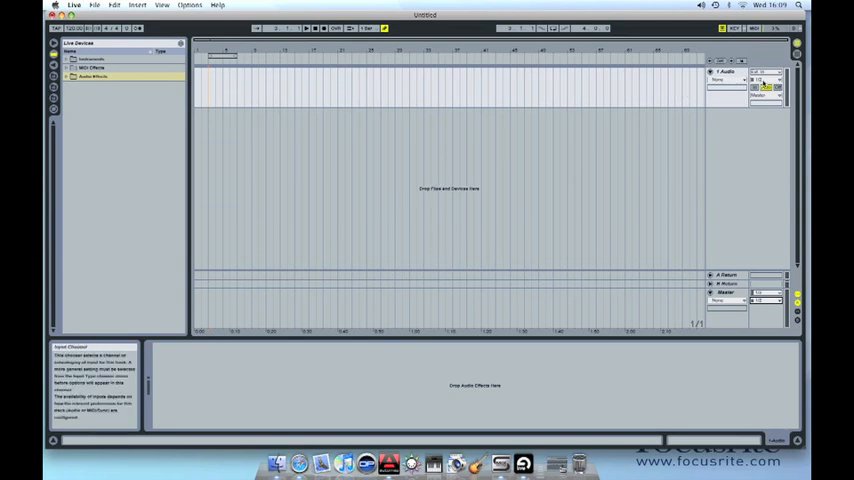
# Show the audio track's Input Channel choices in its I/O section
pyautogui.click(760, 82)
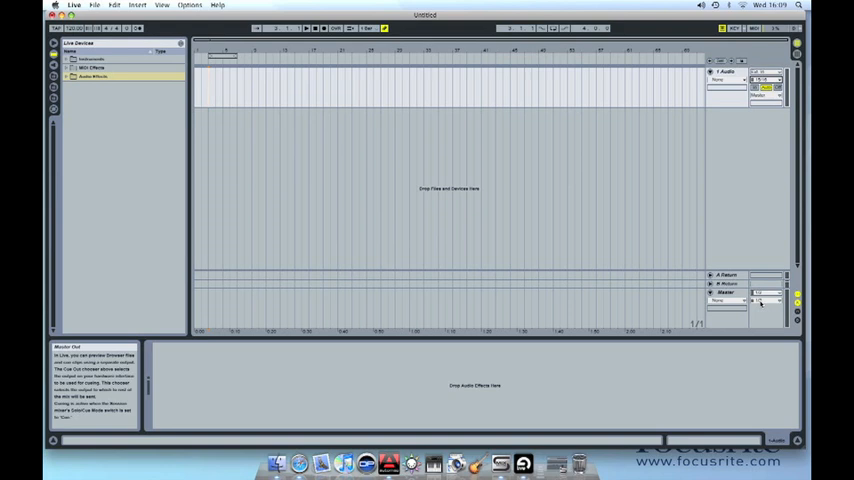
pyautogui.click(764, 300)
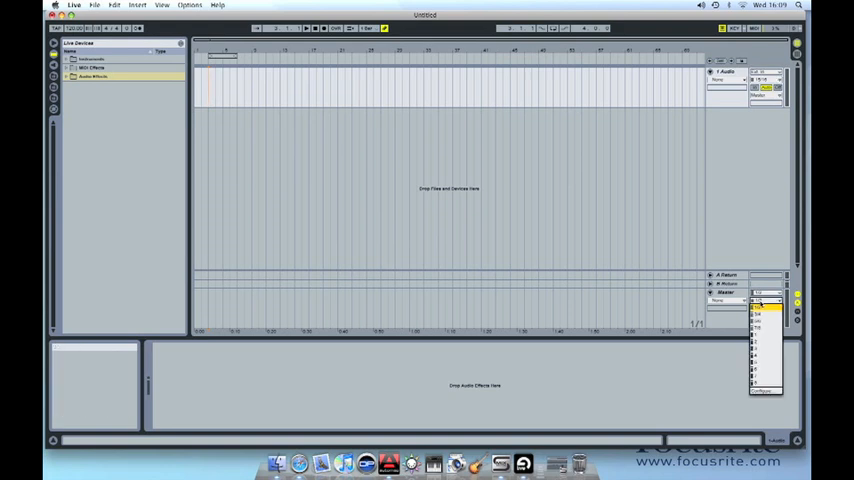